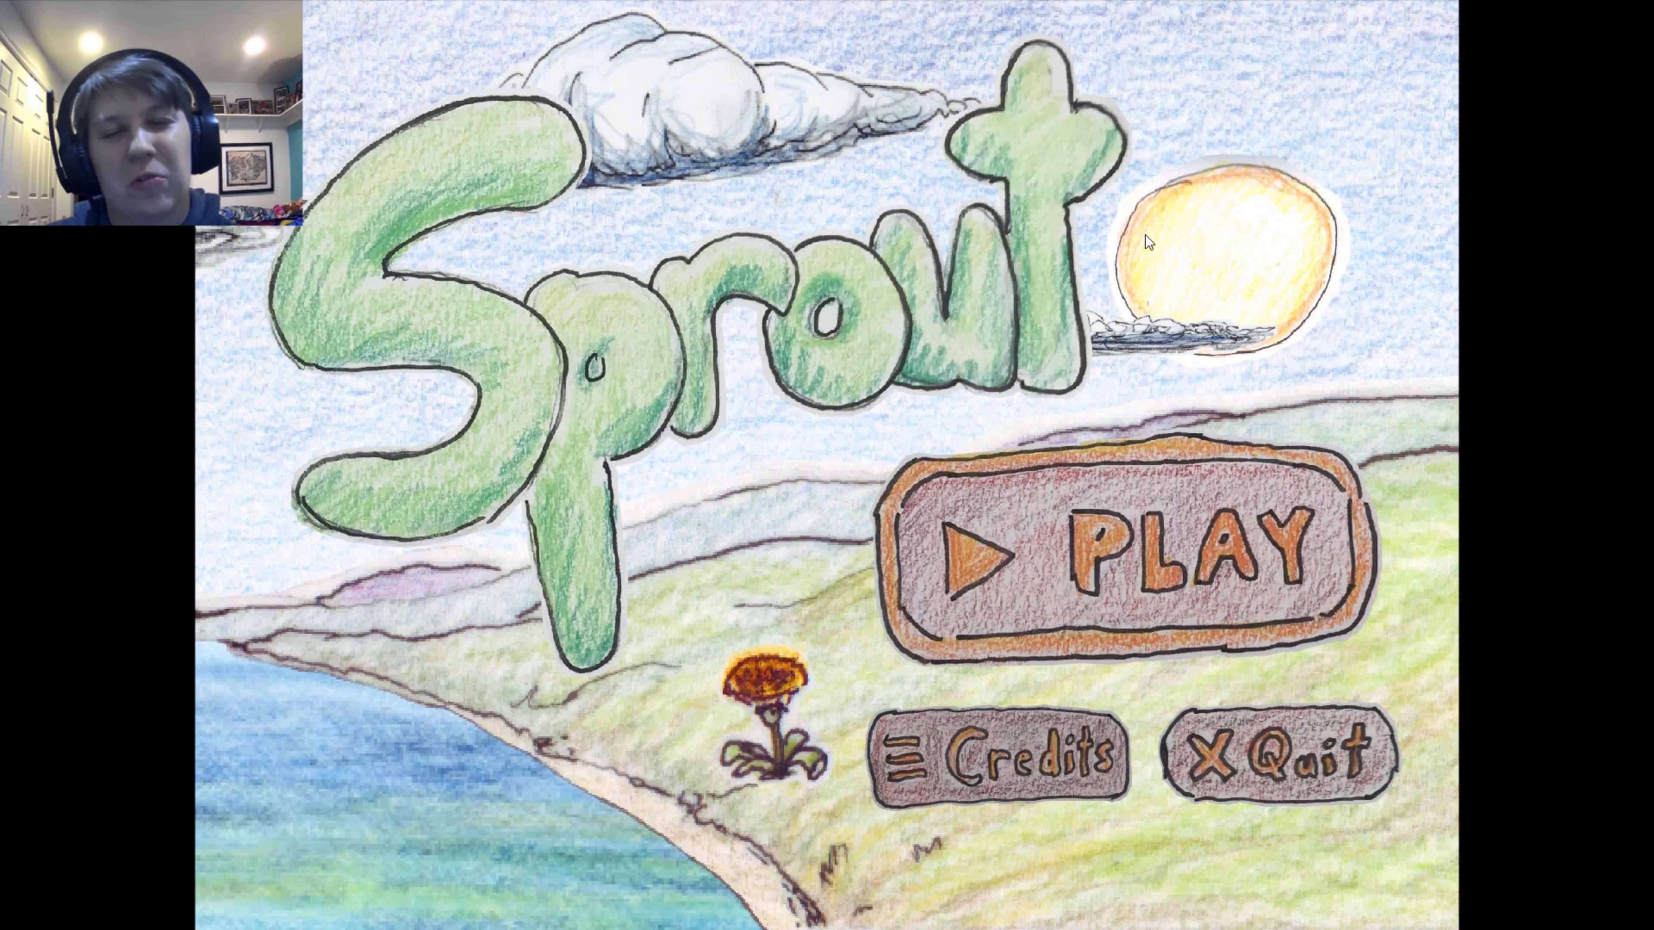
{"action": "mouse_move", "coordinate": [1016, 426]}
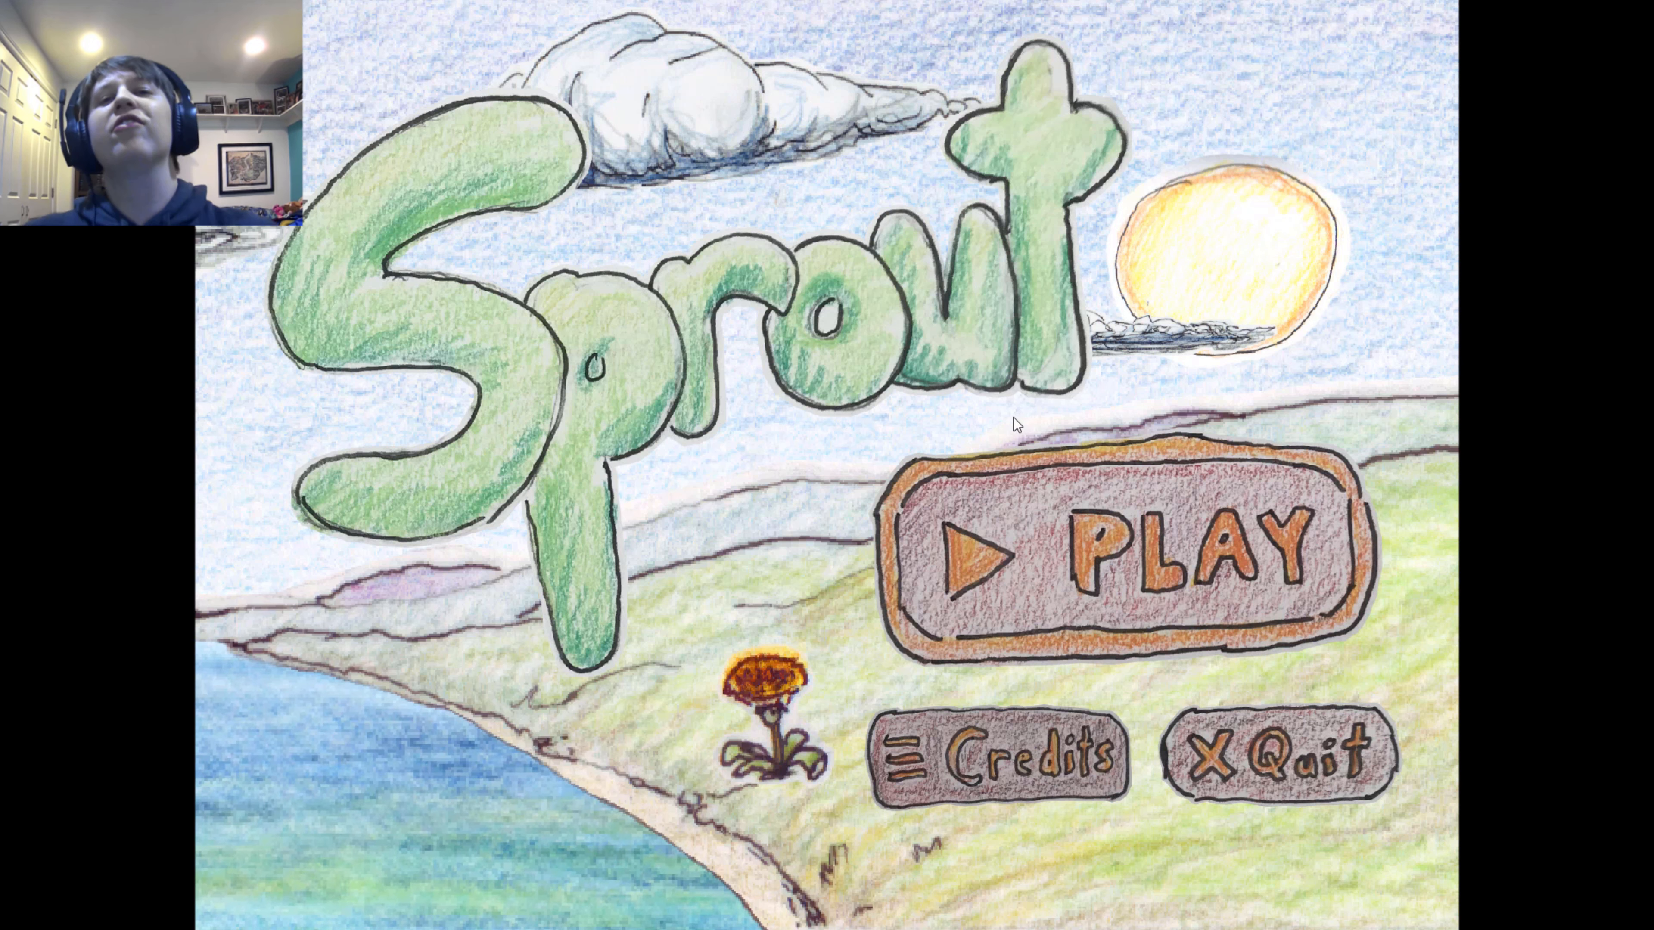
{"action": "mouse_move", "coordinate": [927, 265]}
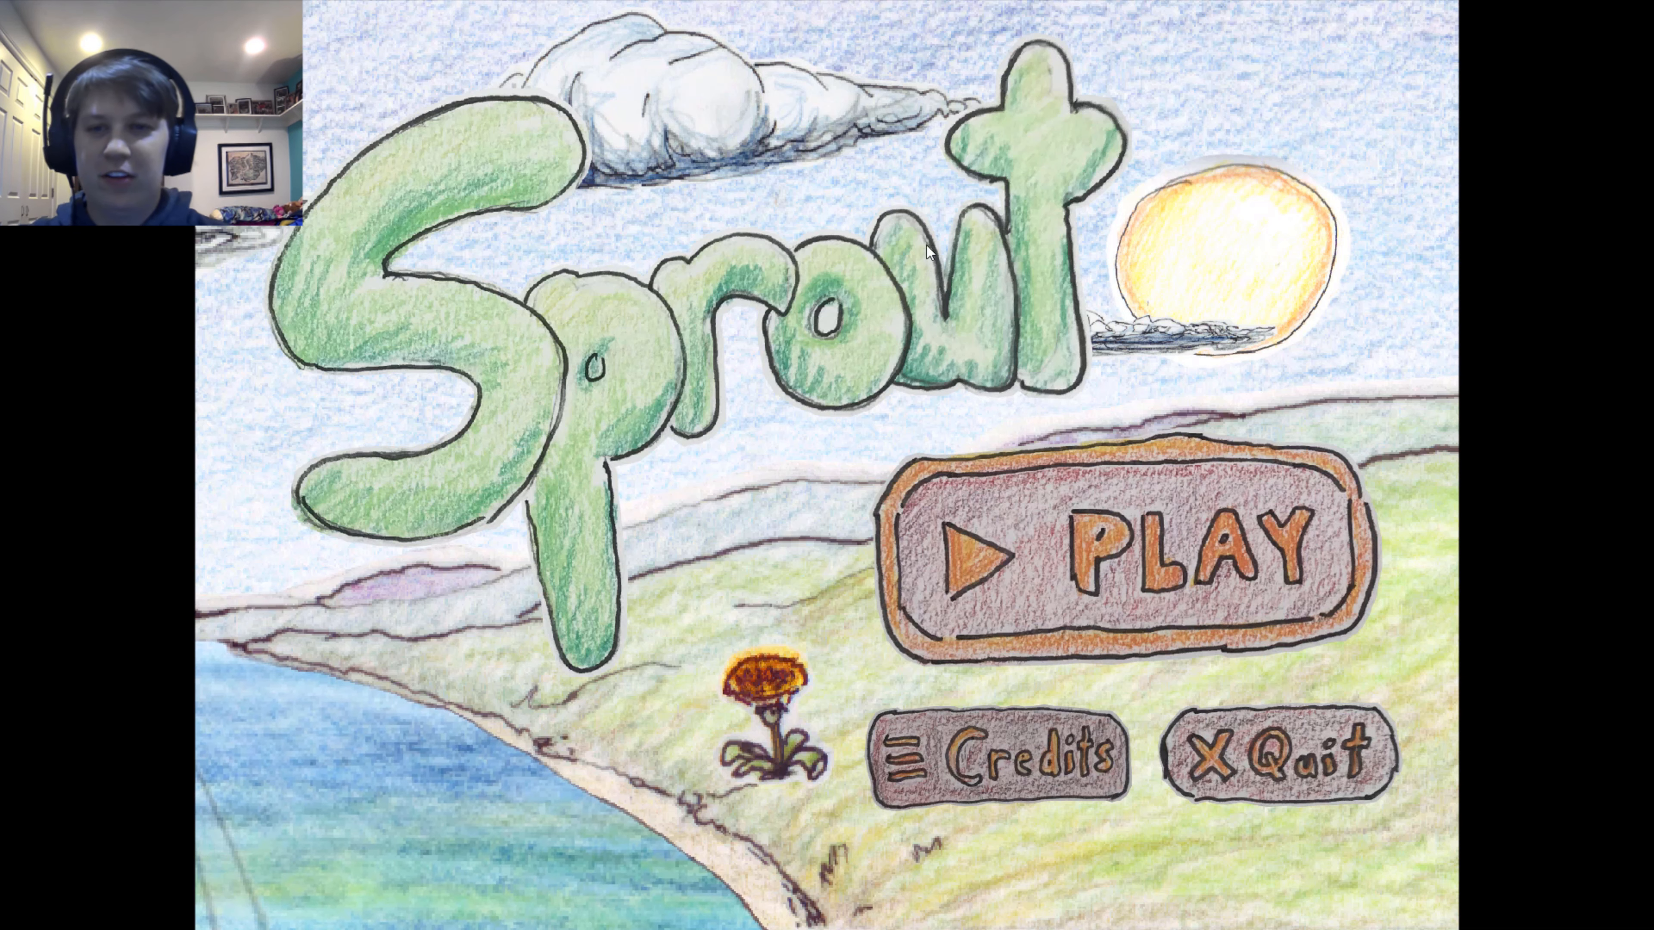
{"action": "mouse_move", "coordinate": [484, 369]}
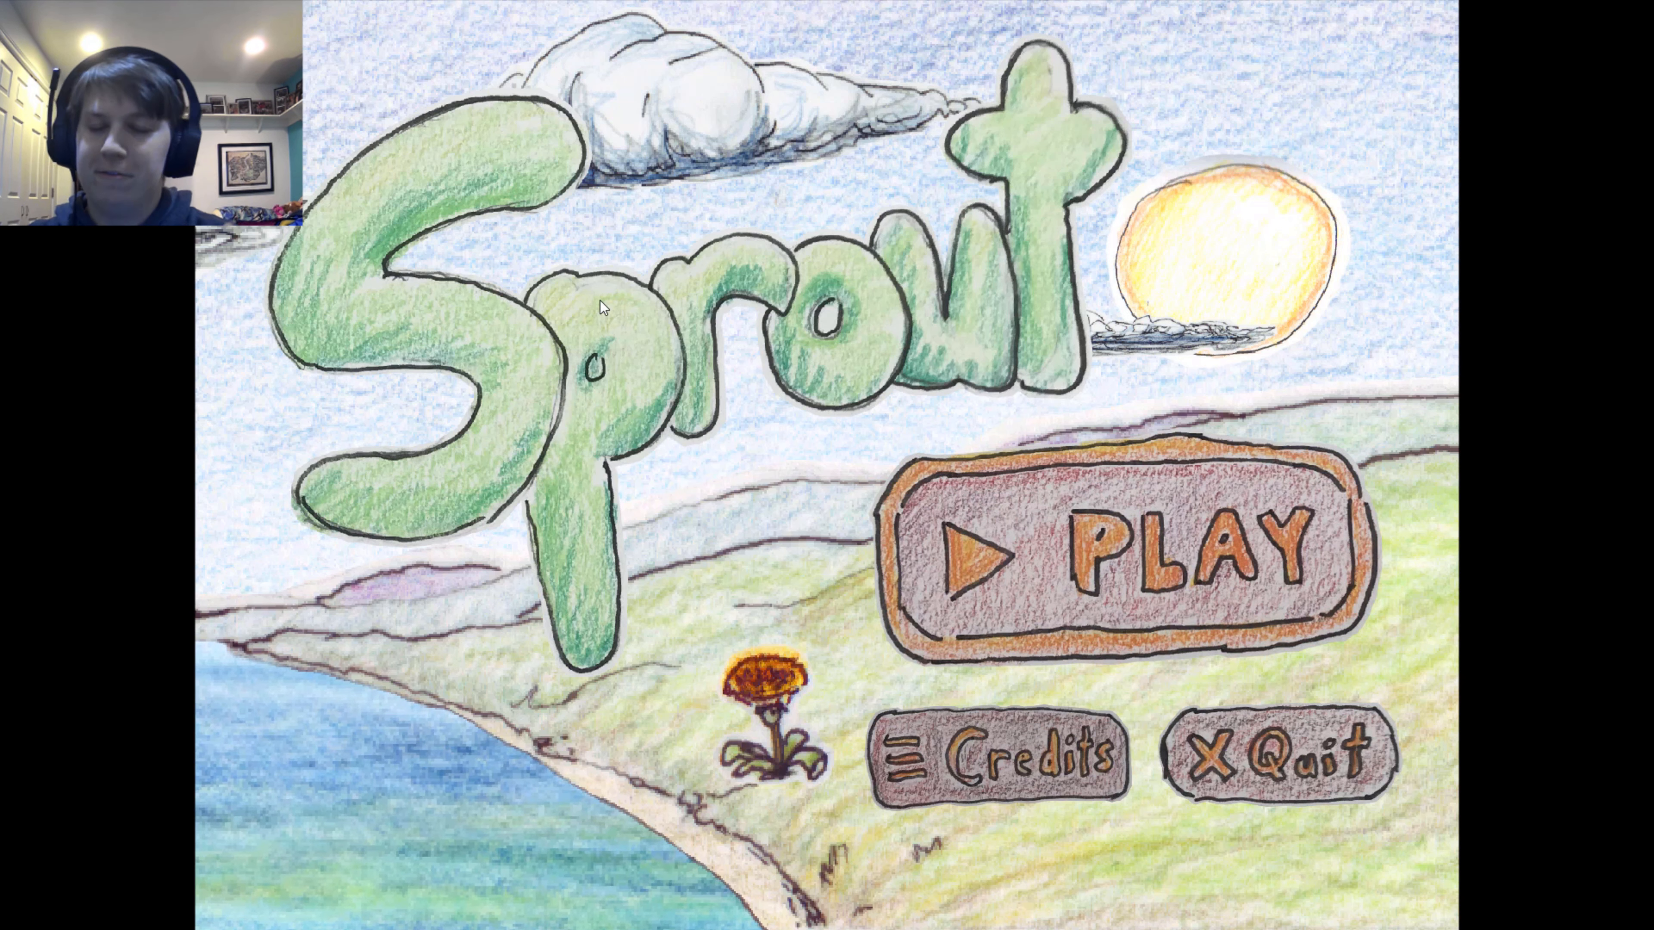
{"action": "mouse_move", "coordinate": [1003, 371]}
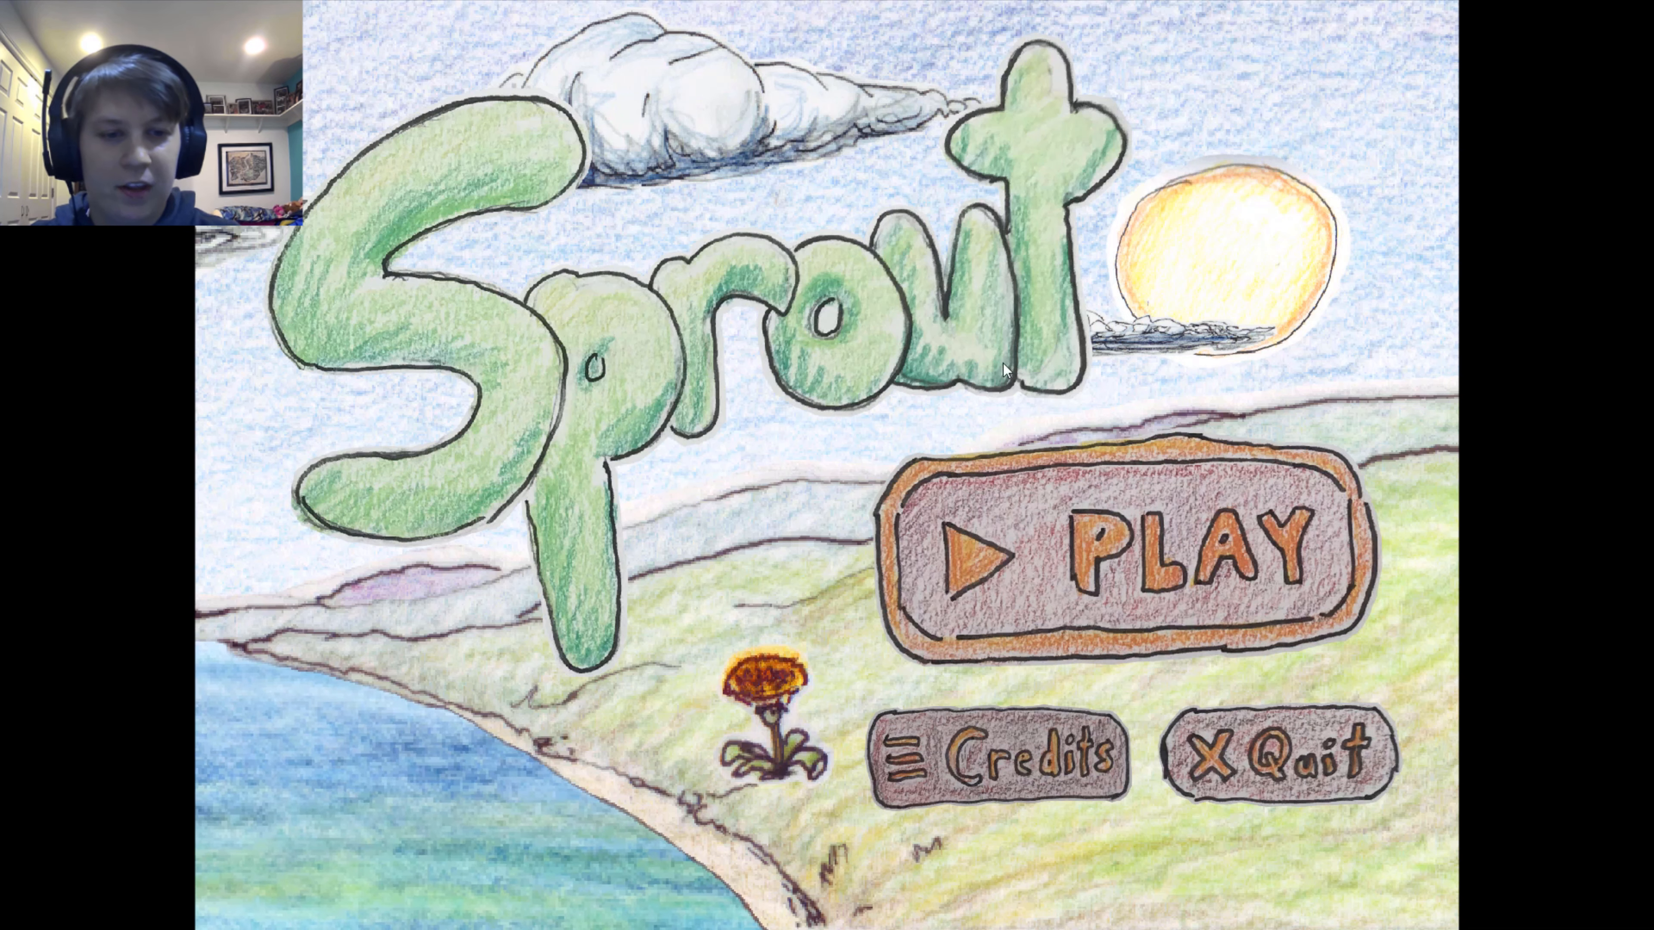
Start a new game from the main menu, launching the palm-island intro cutscene.
{"action": "left_click", "coordinate": [1118, 555]}
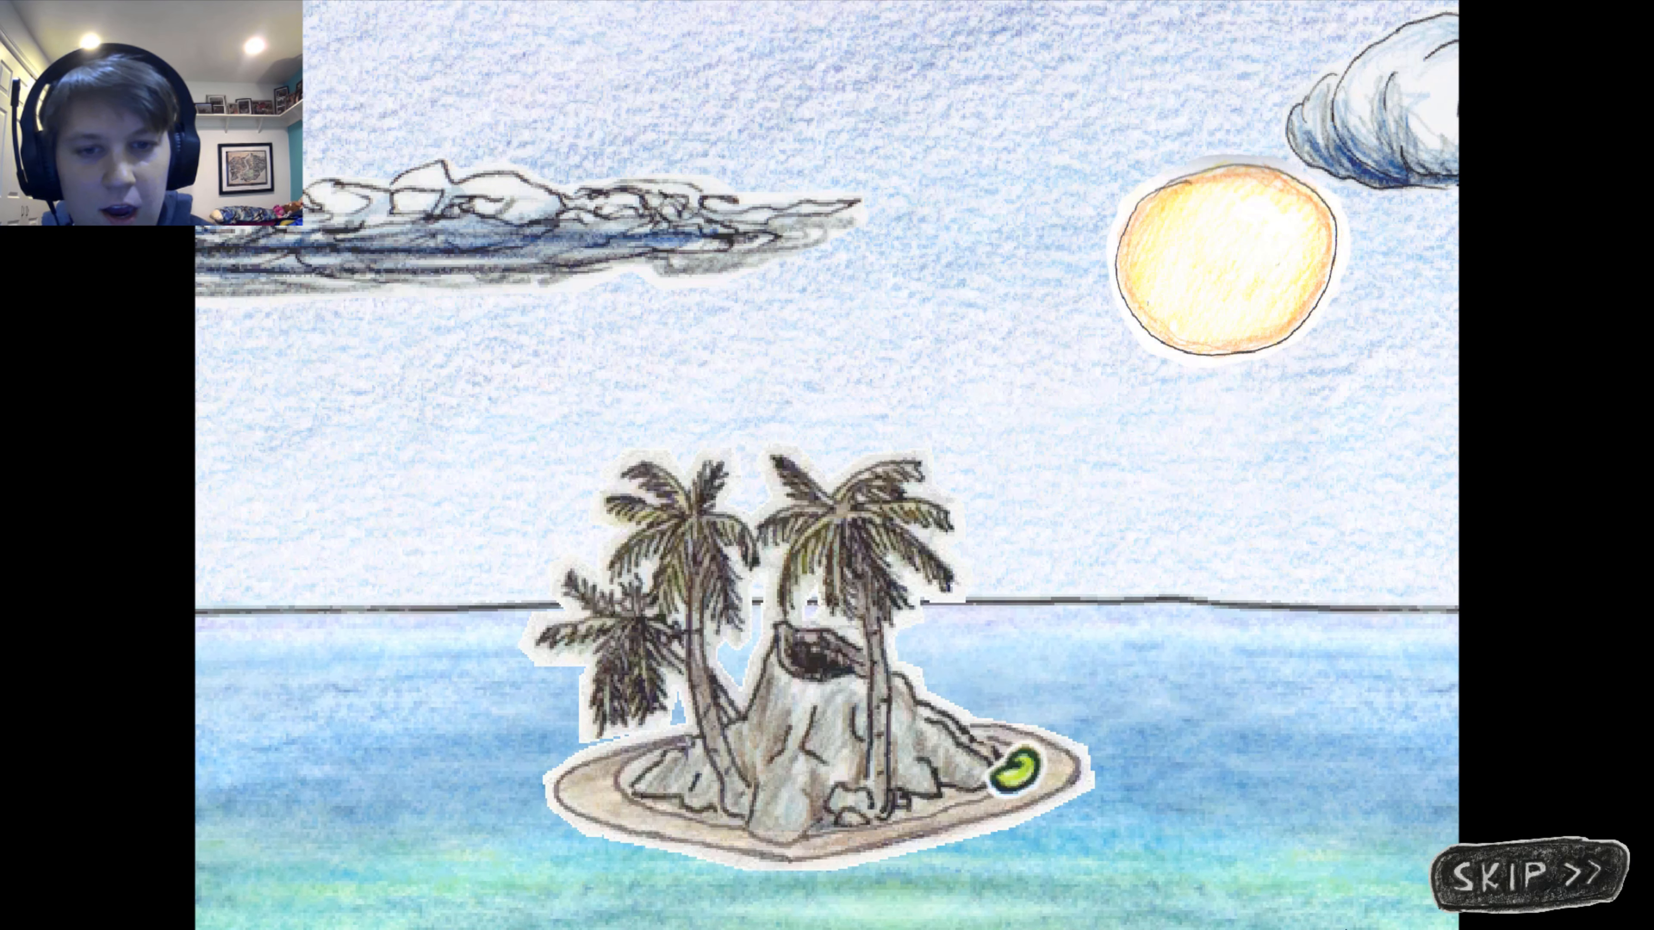
{"action": "left_click", "coordinate": [1016, 776]}
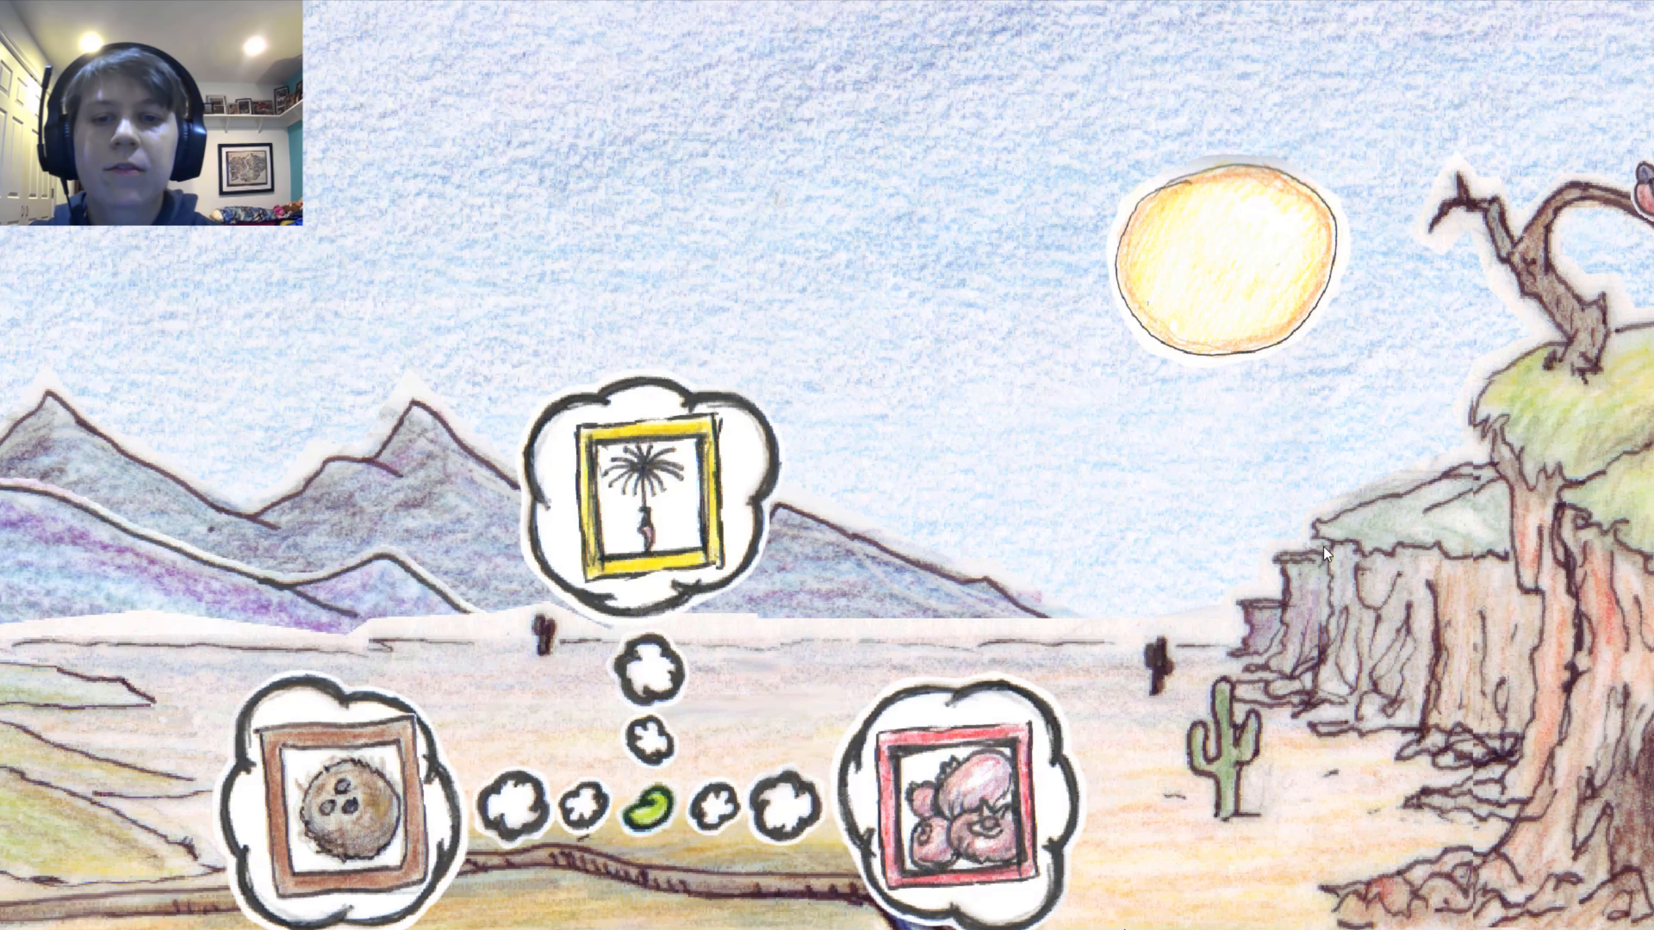
{"action": "mouse_move", "coordinate": [589, 601]}
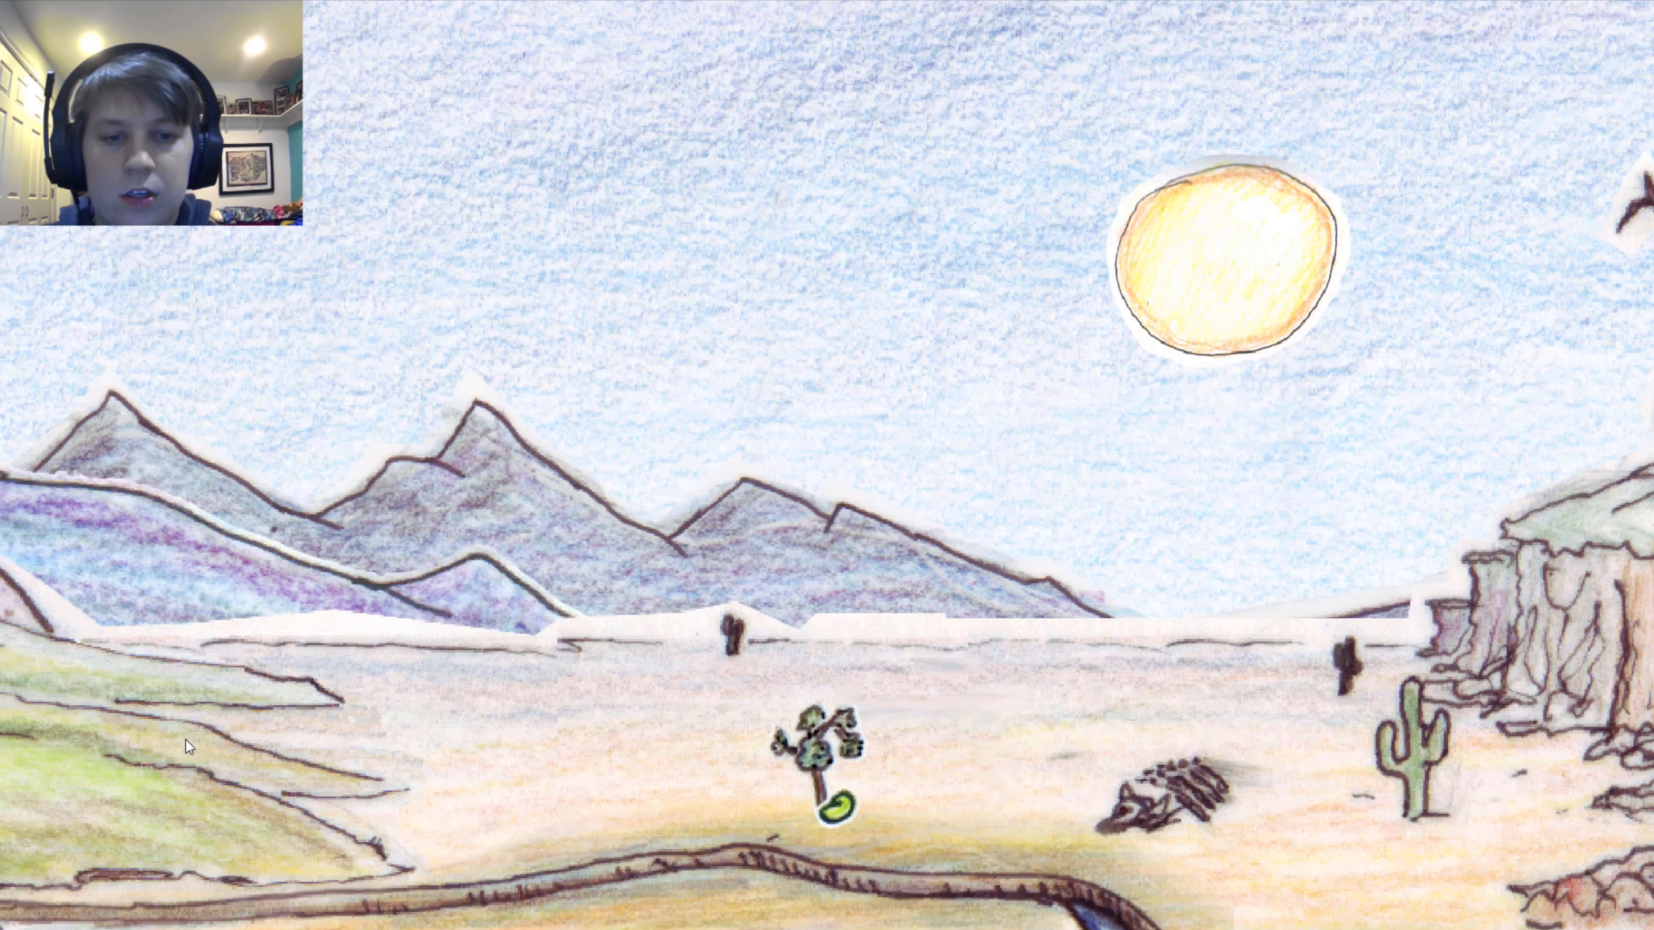
Grow the seedling into a tall leafy vine beside the cliff edge.
{"action": "left_click", "coordinate": [838, 811]}
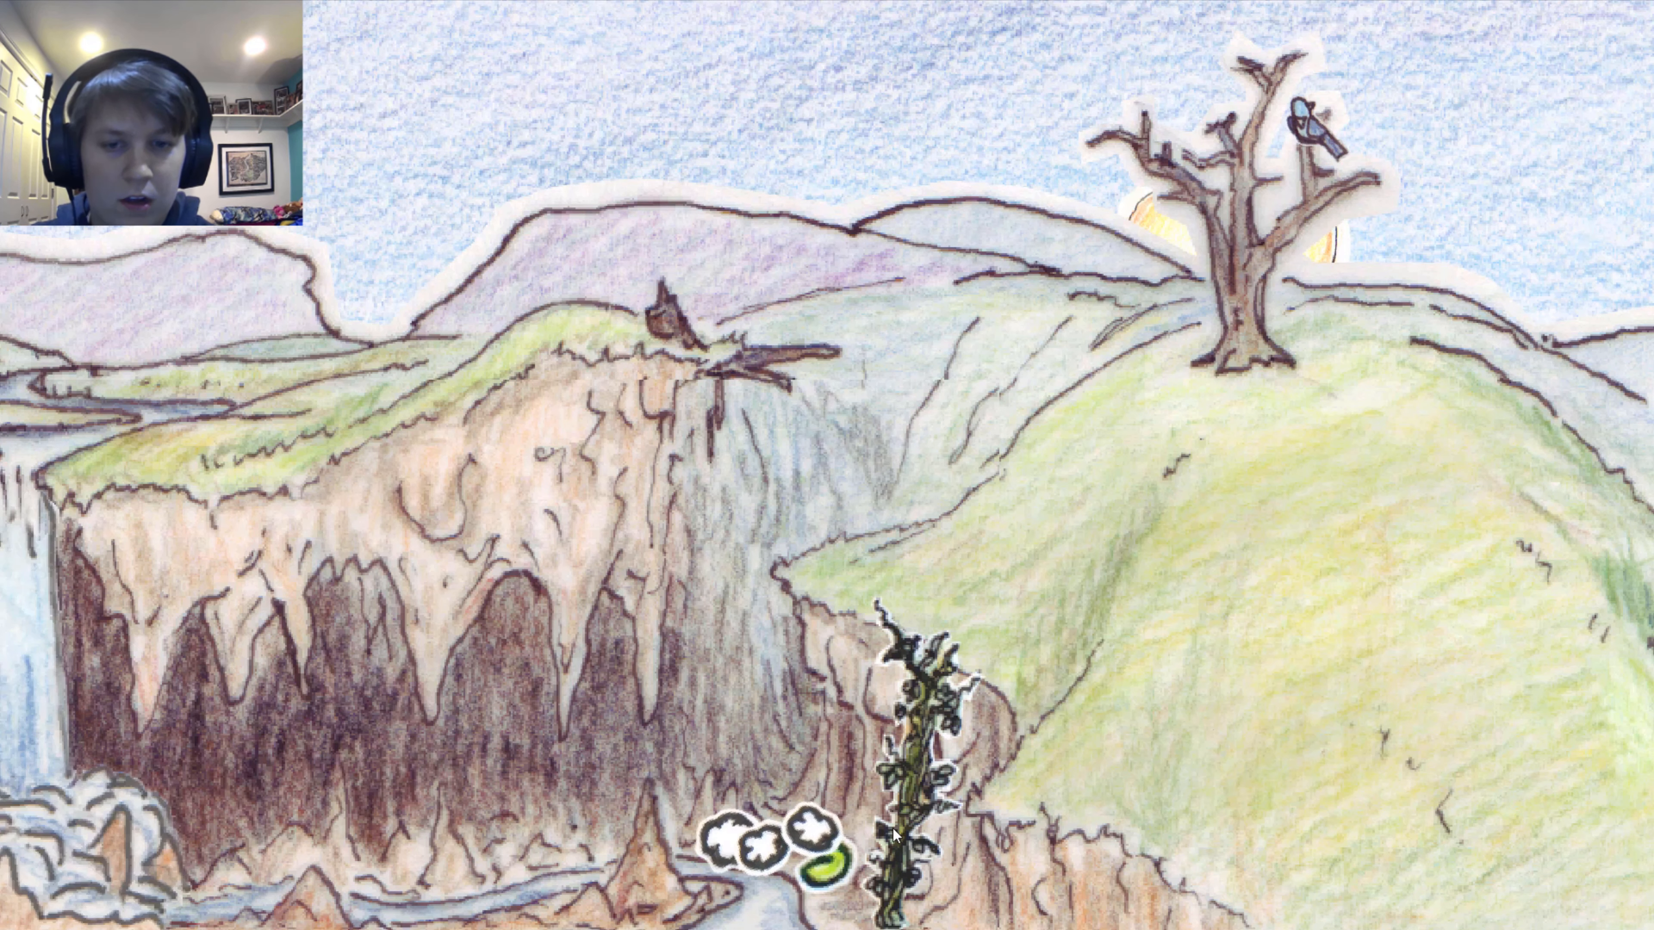
{"action": "left_click", "coordinate": [776, 846]}
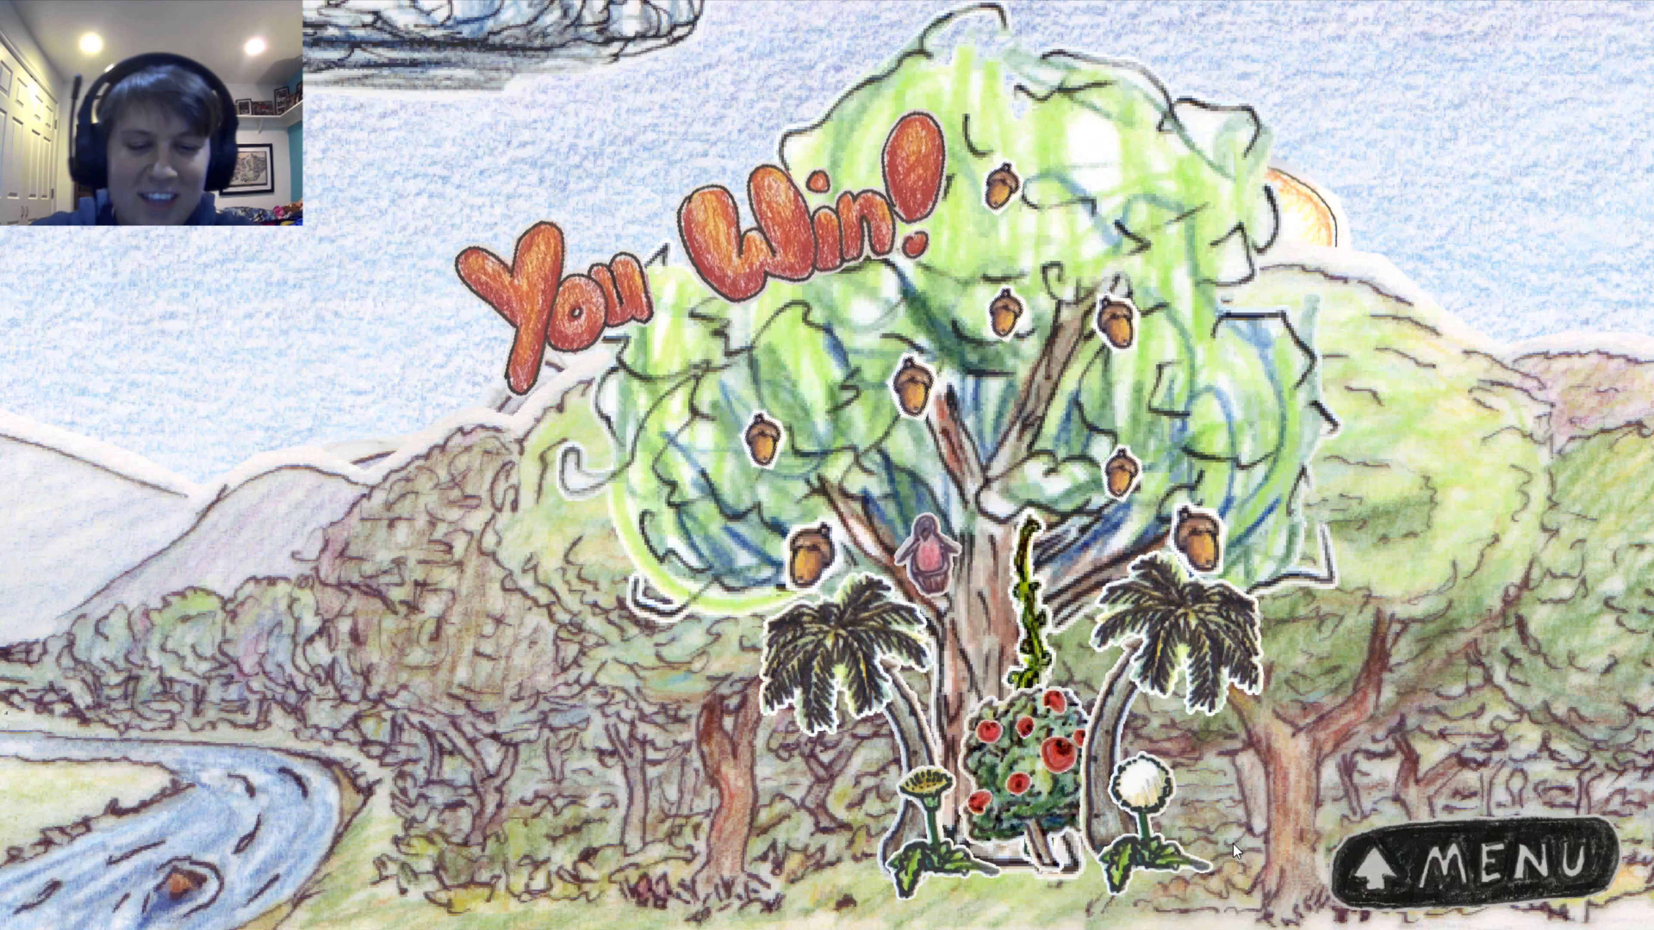
Reveal the Restart, Credits and Quit buttons on the You Win screen.
{"action": "left_click", "coordinate": [1480, 865]}
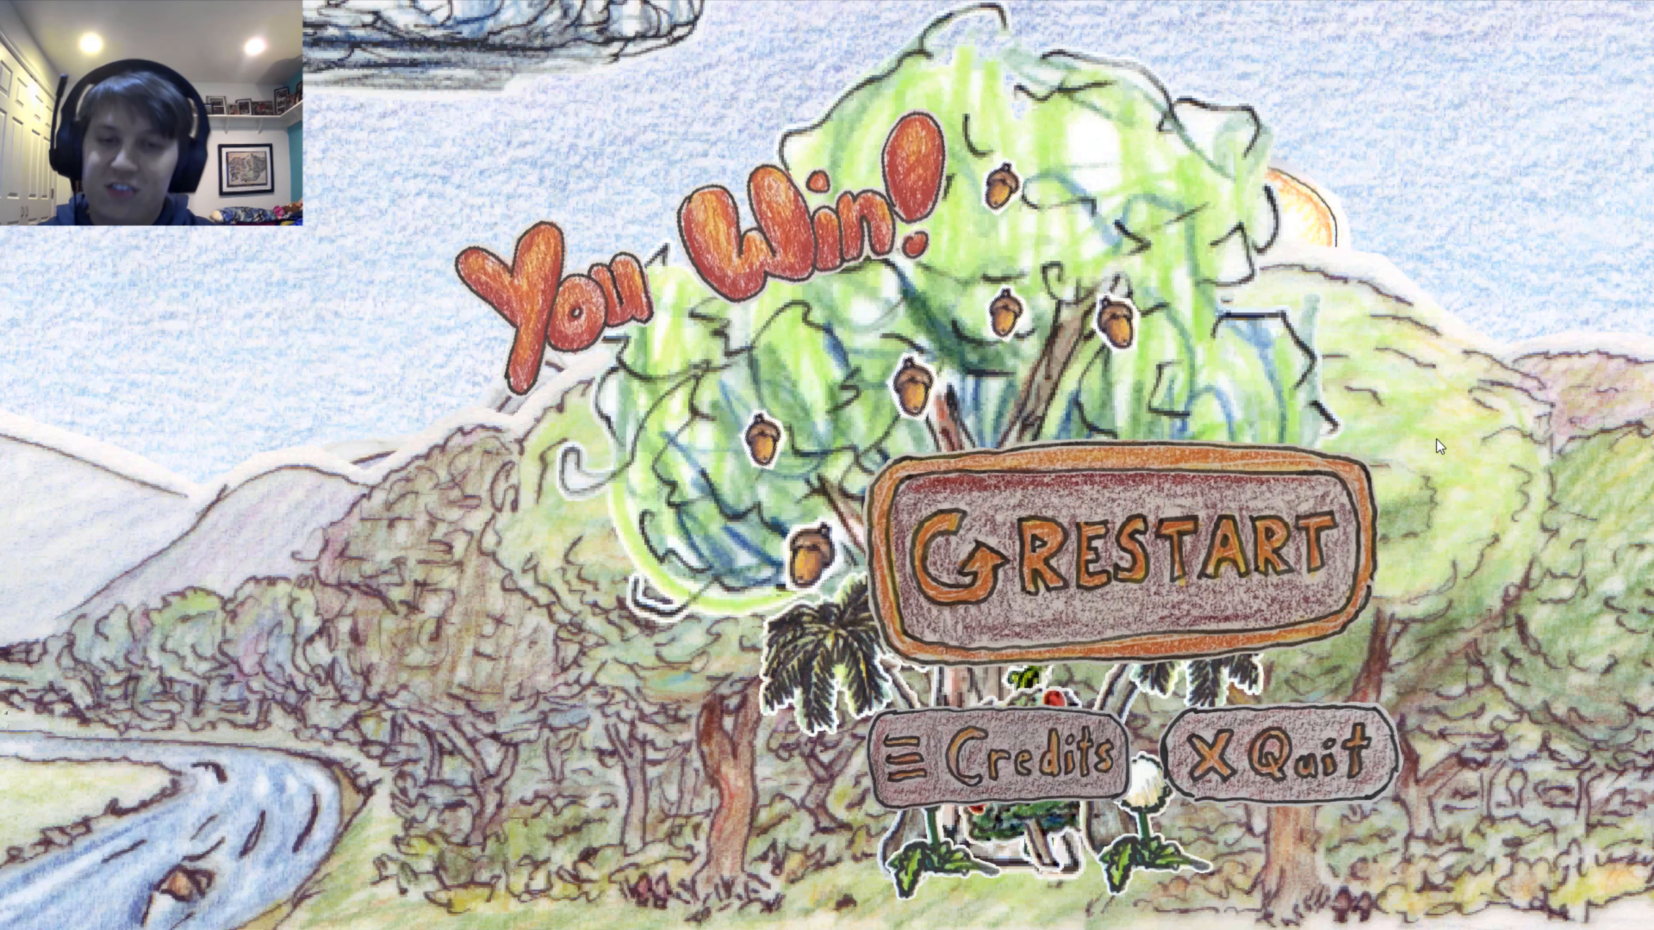